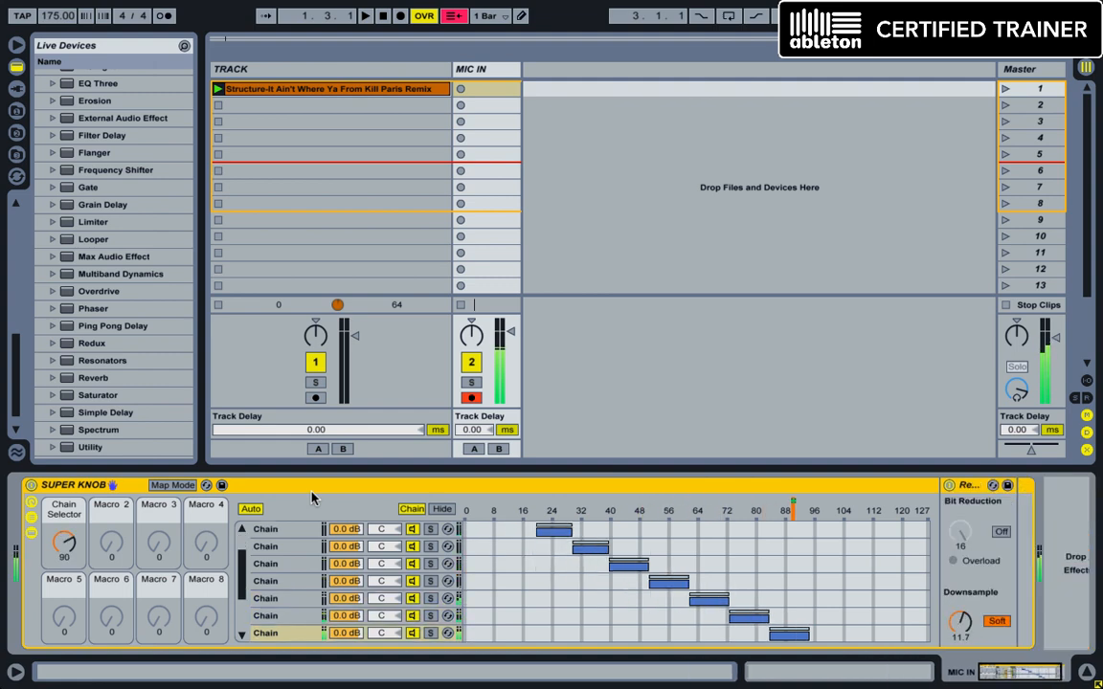
Step: Remove the SUPER KNOB rack from the track, leaving the Audio Effects folder in view
left_click_drag(63, 543, 63, 526)
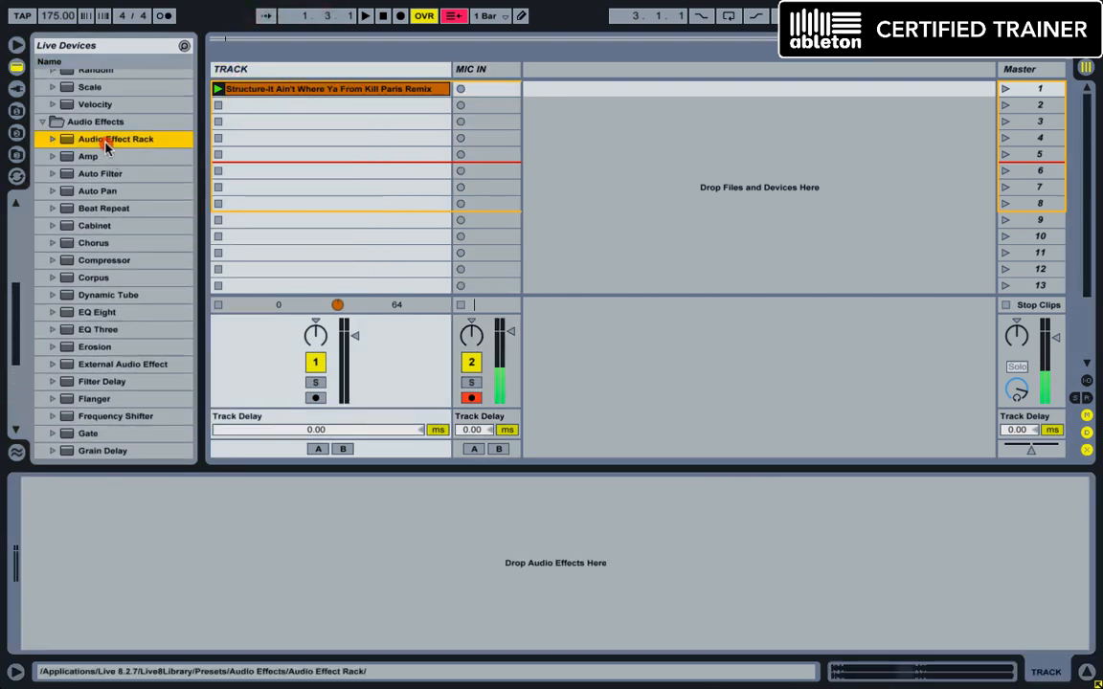
Step: Load an empty Audio Effect Rack onto the track with its chain named DRY
double_click(115, 138)
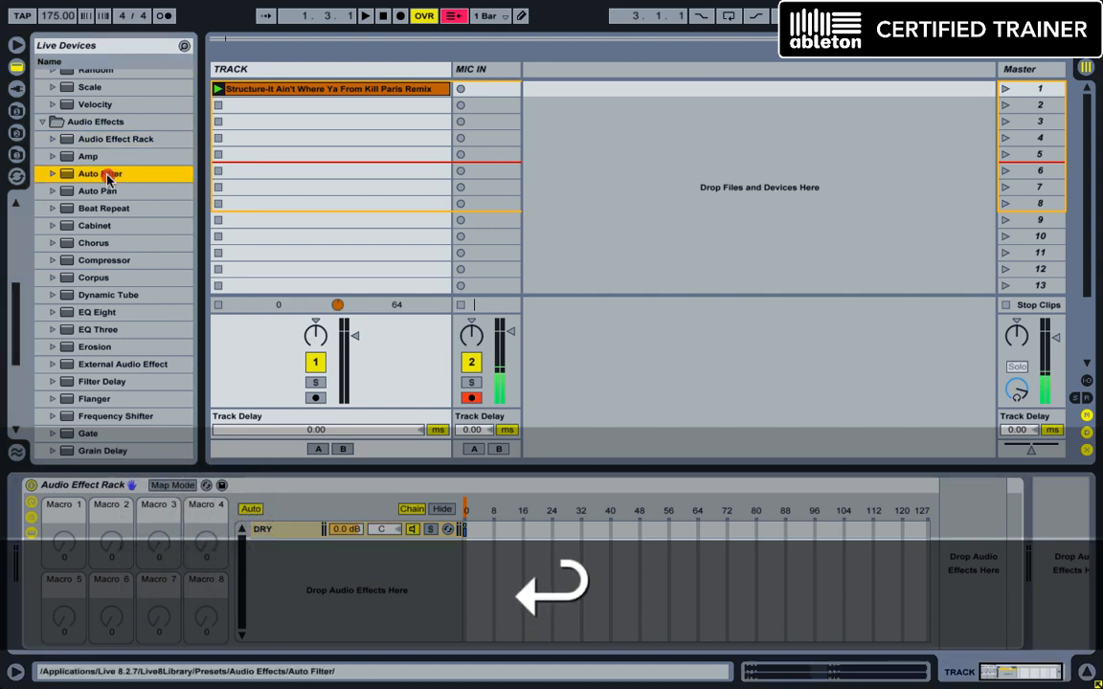
Step: Add Auto Filter, Chorus, Flanger, Filter Delay and Redux as new chains below DRY
double_click(100, 173)
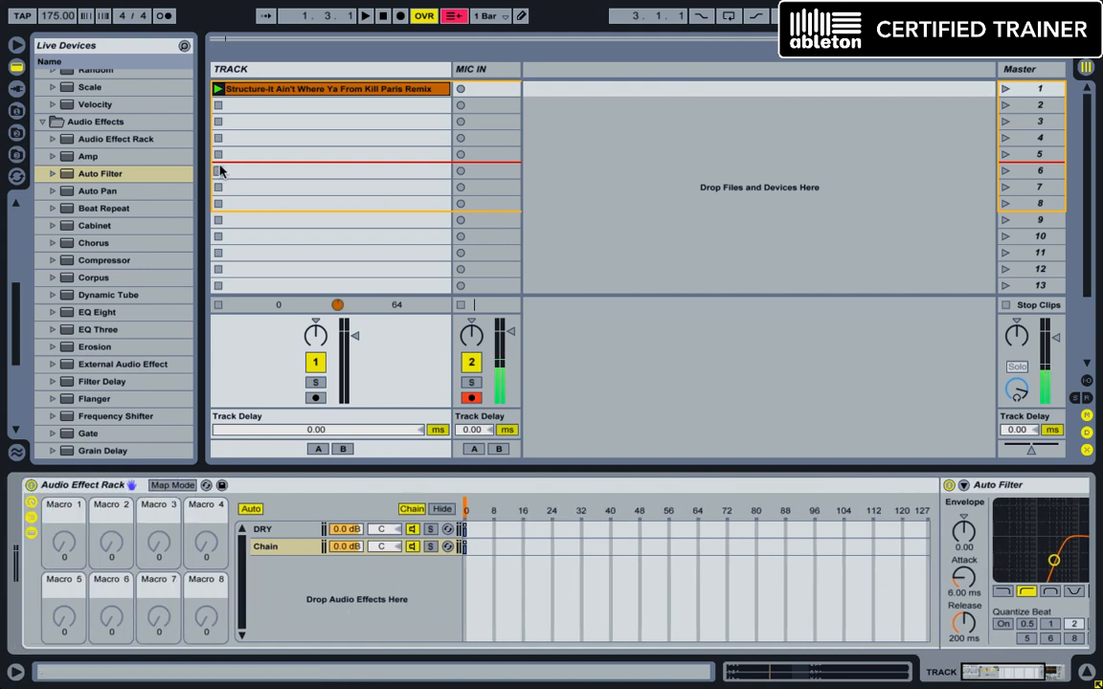
mouse_move(94, 242)
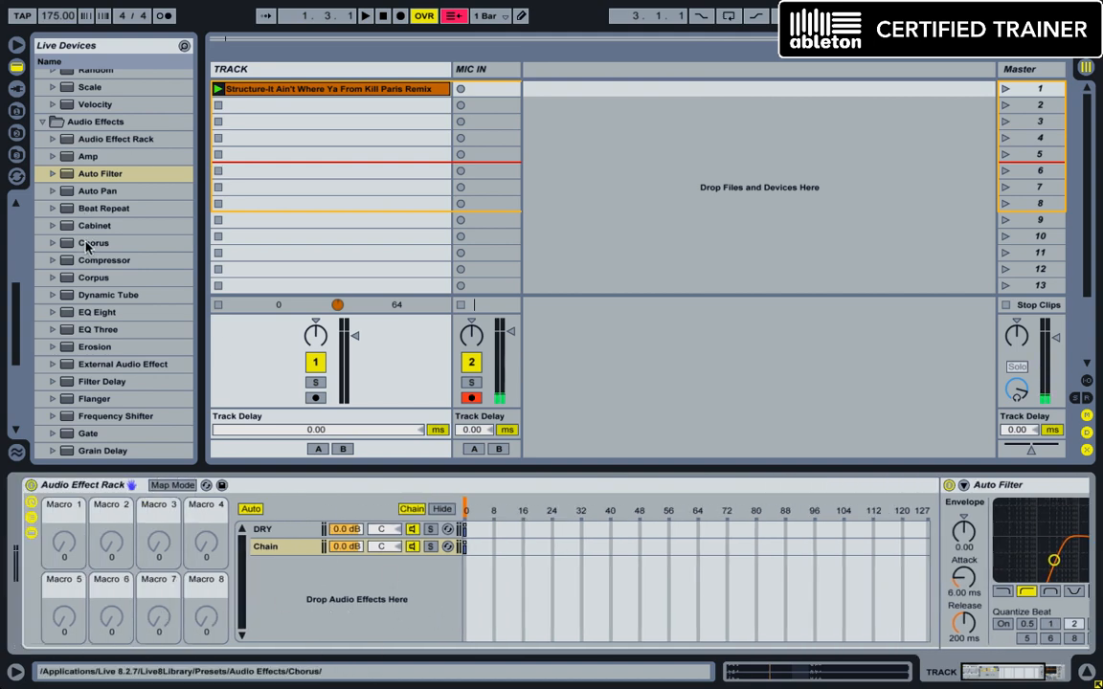
double_click(94, 242)
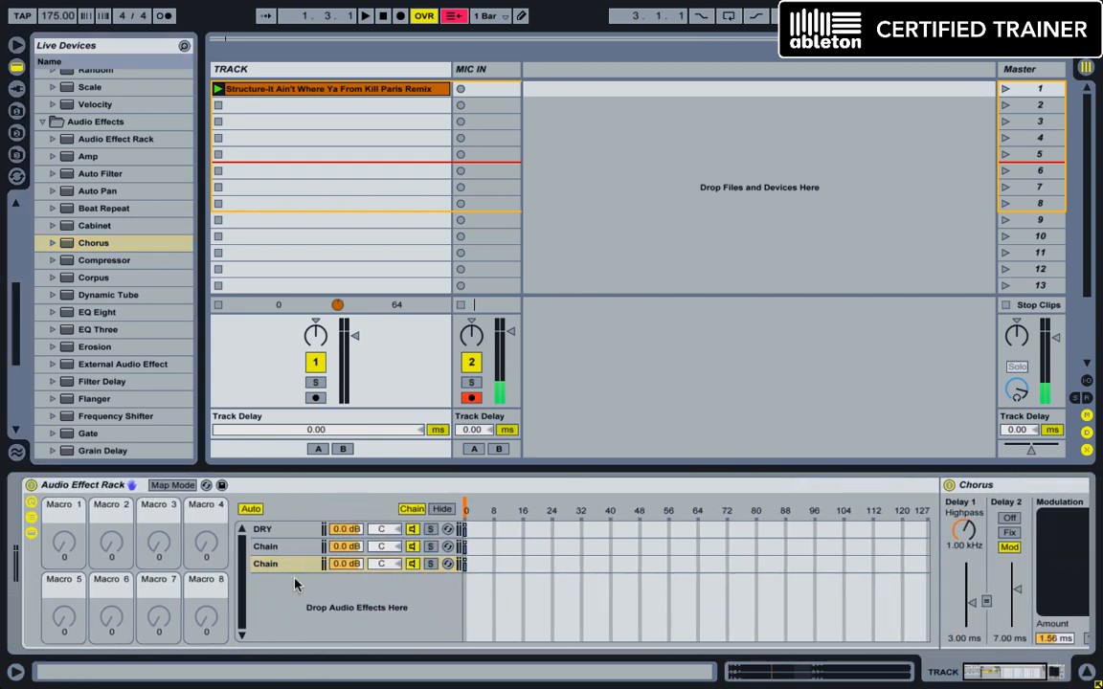
mouse_move(94, 398)
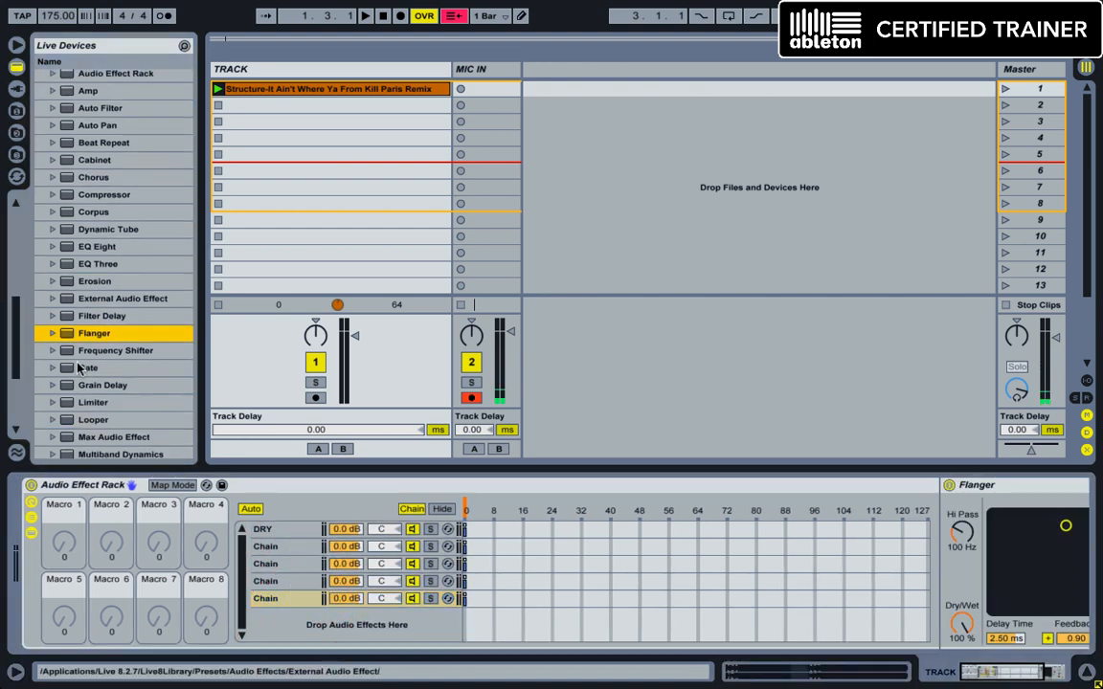
left_click(102, 385)
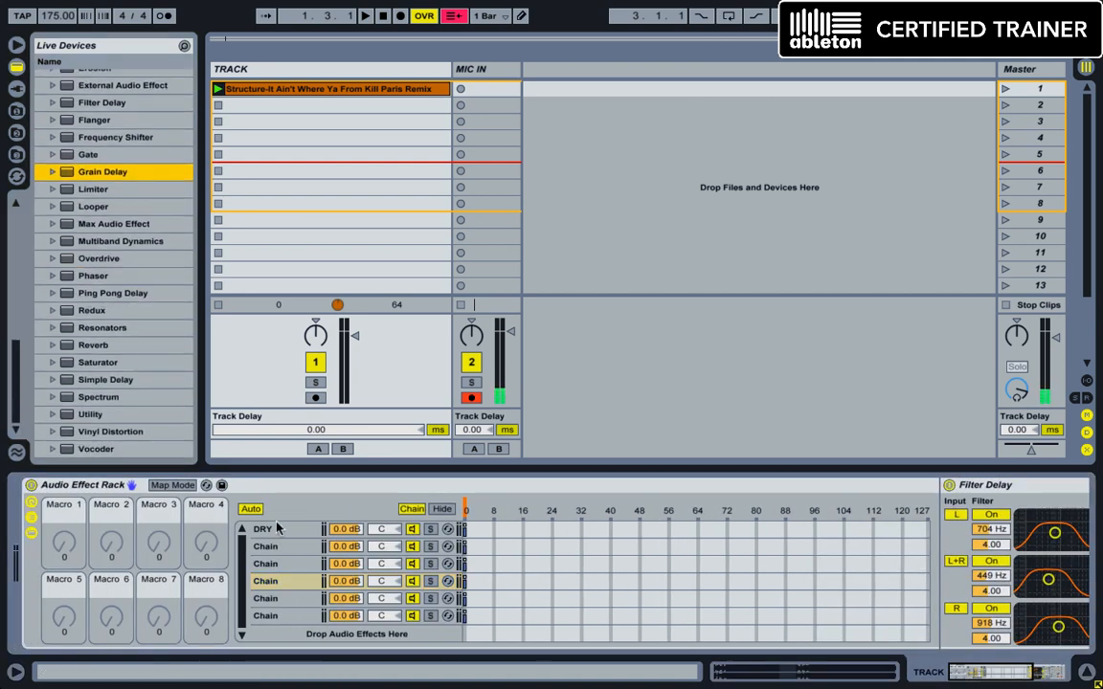
left_click(91, 310)
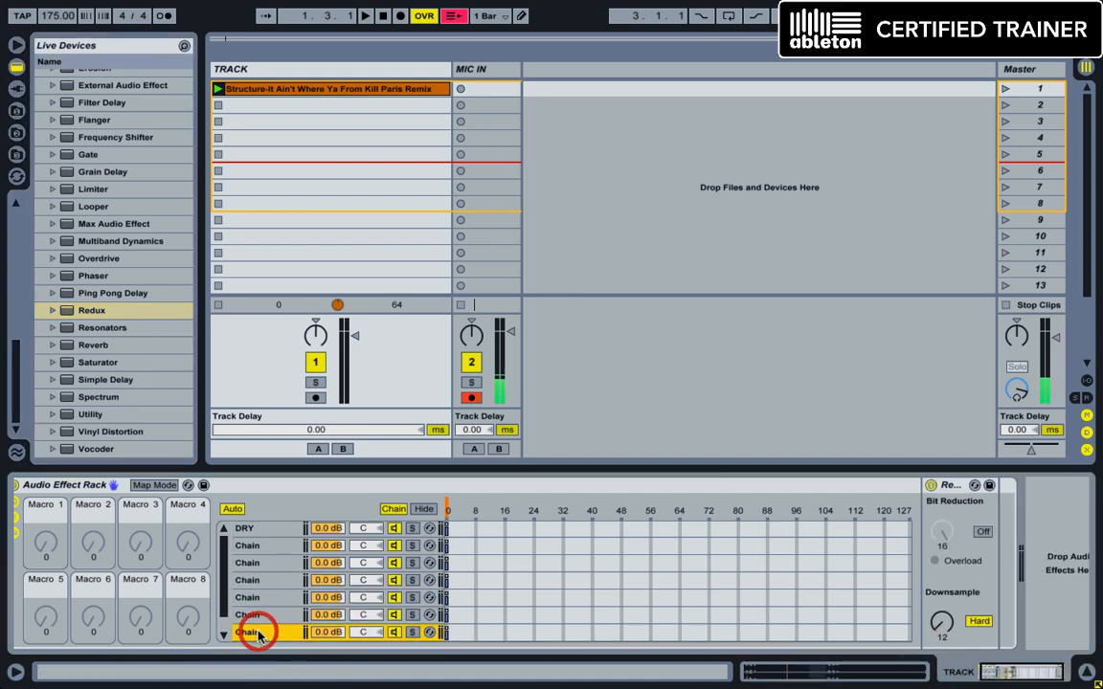
Step: Duplicate the Redux chain twice with Cmd+D and show the chain select zones
key("cmd+d")
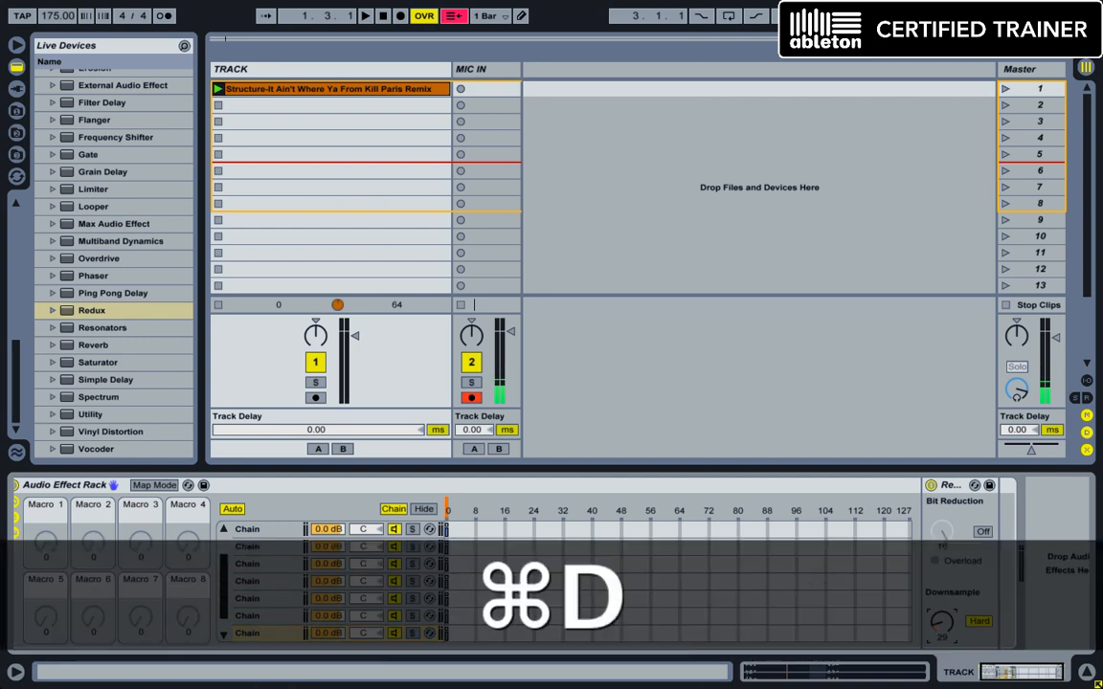
key("cmd+d")
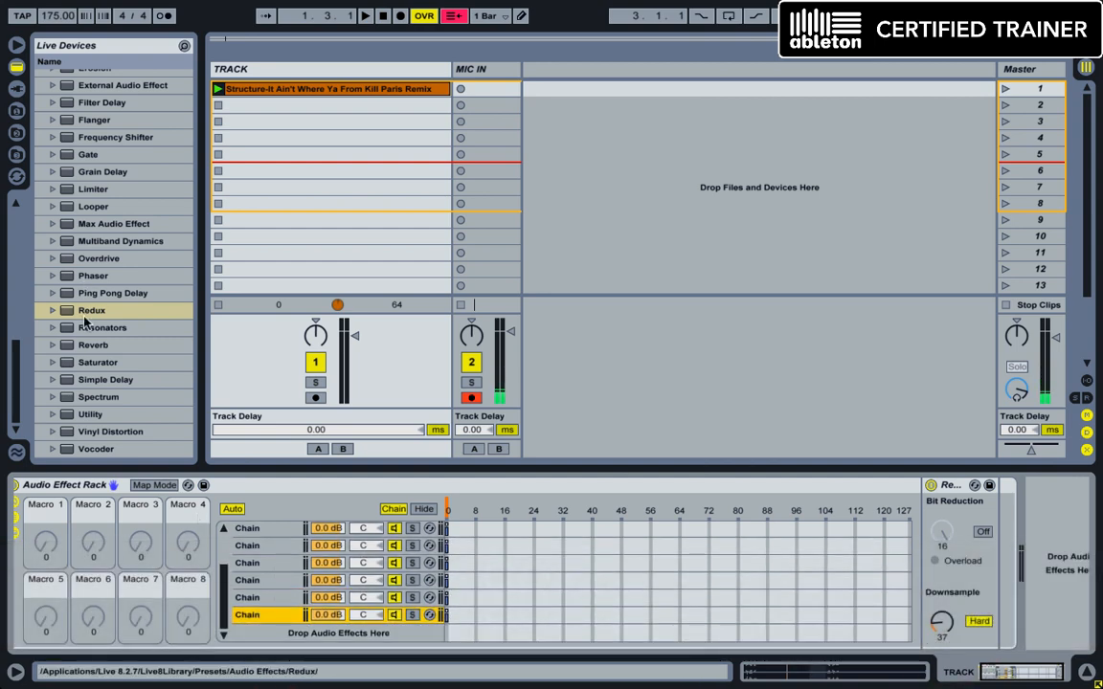
left_click(93, 345)
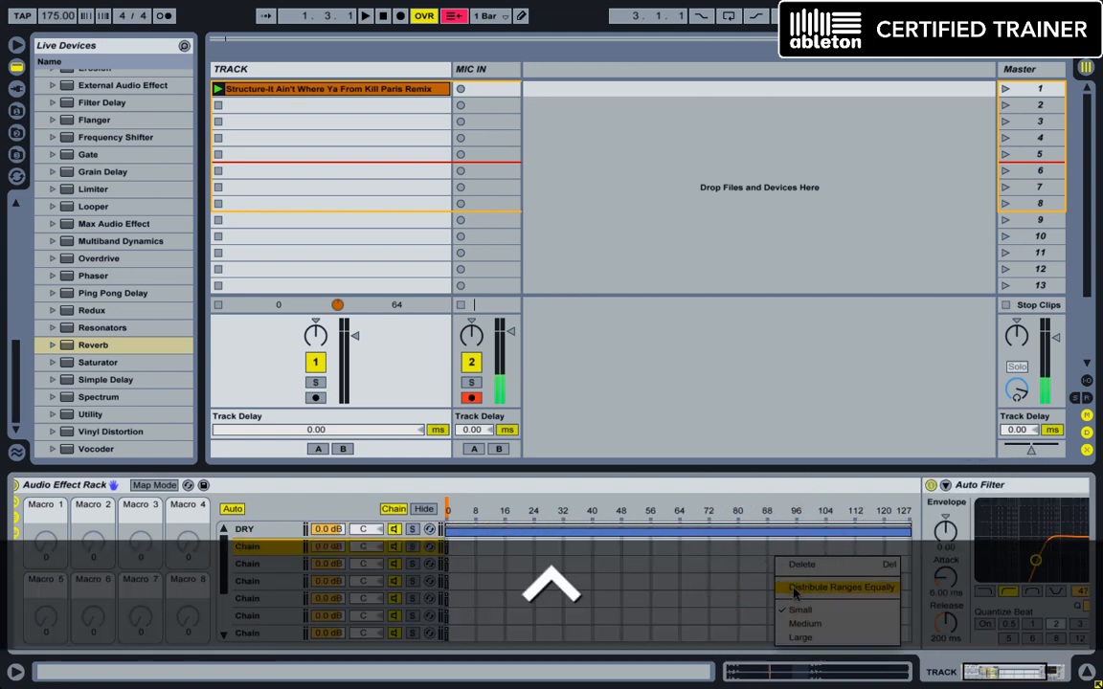
Step: Distribute the chains' selector ranges equally and enter macro Map Mode
left_click(840, 586)
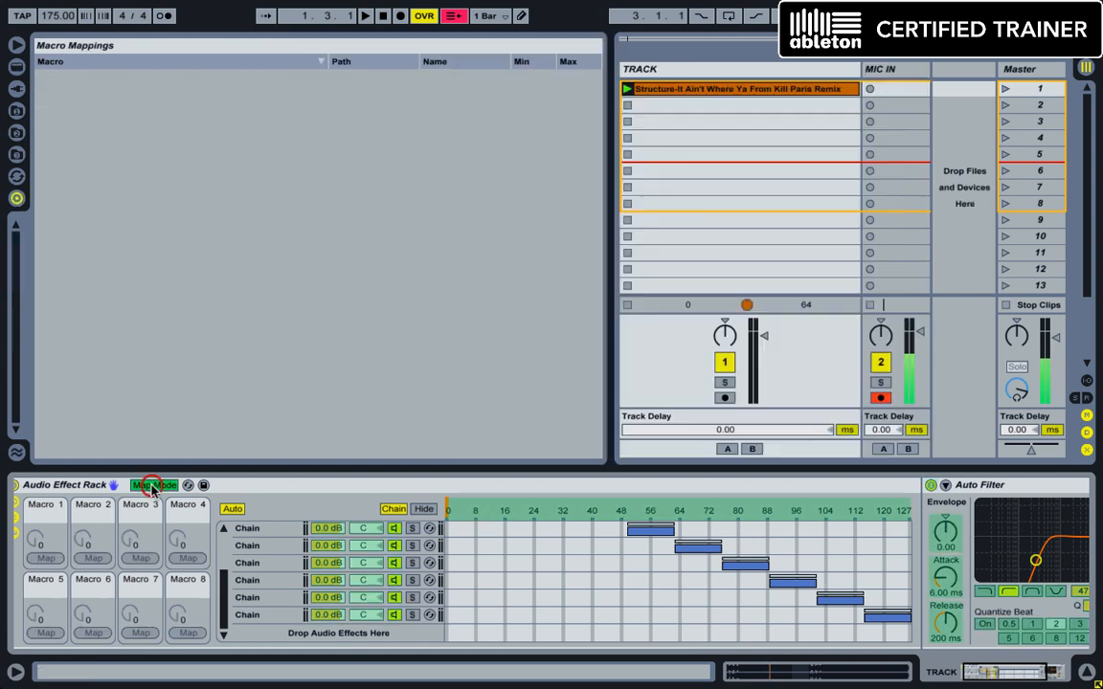
left_click(153, 485)
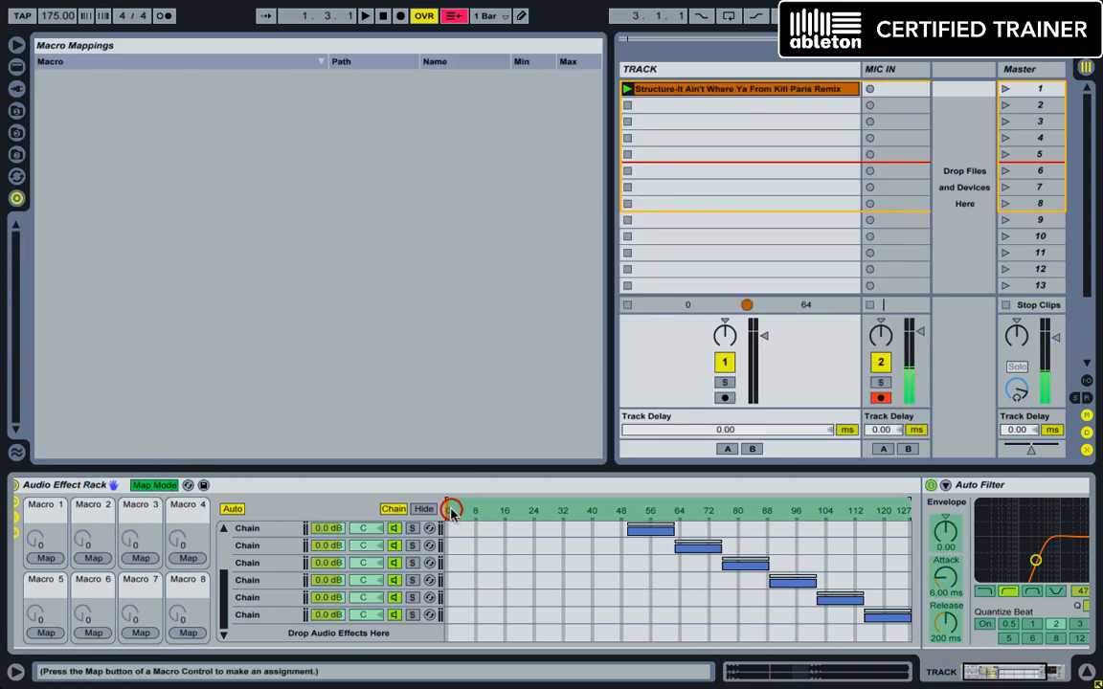